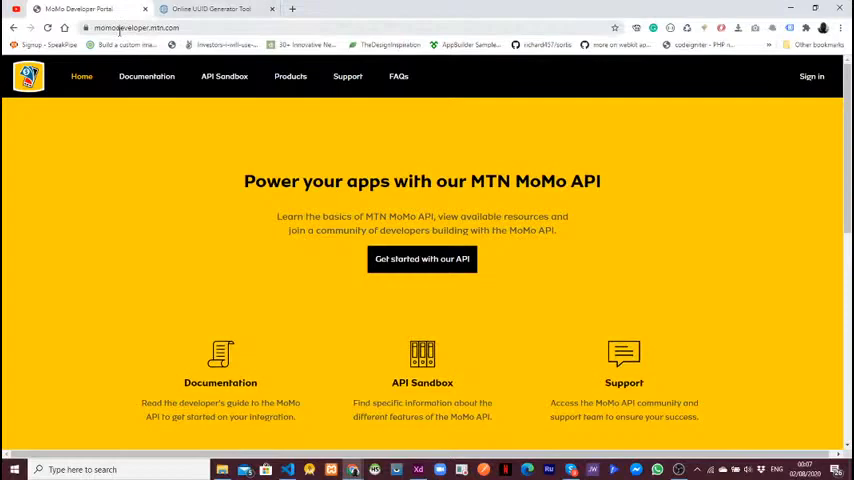
# Return to the MTN MoMo developer portal and sign in to the developer account
pyautogui.click(210, 9)
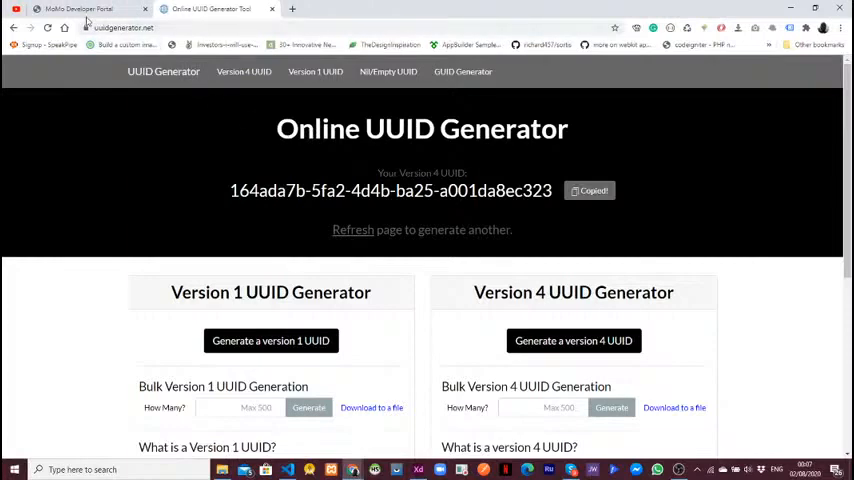
pyautogui.click(78, 9)
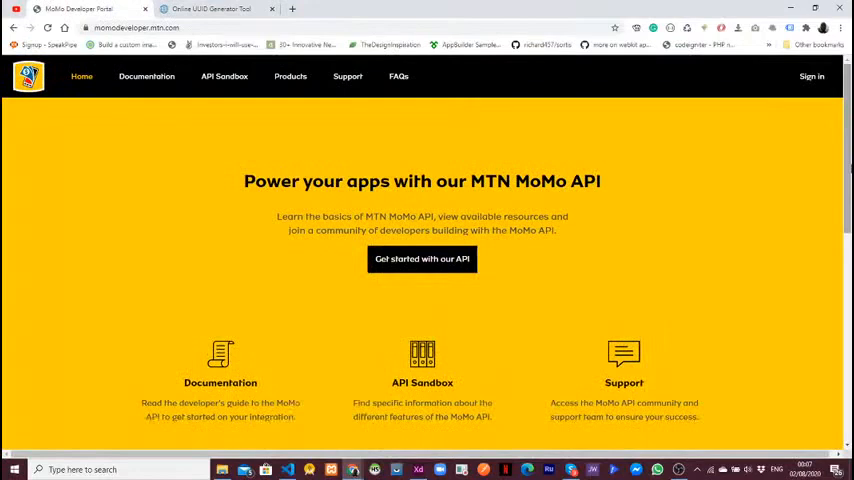
pyautogui.scroll(-3)
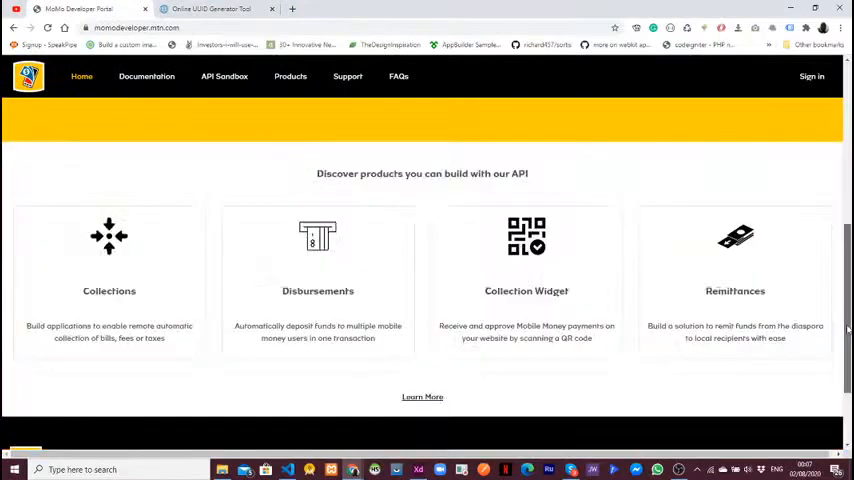
pyautogui.scroll(3)
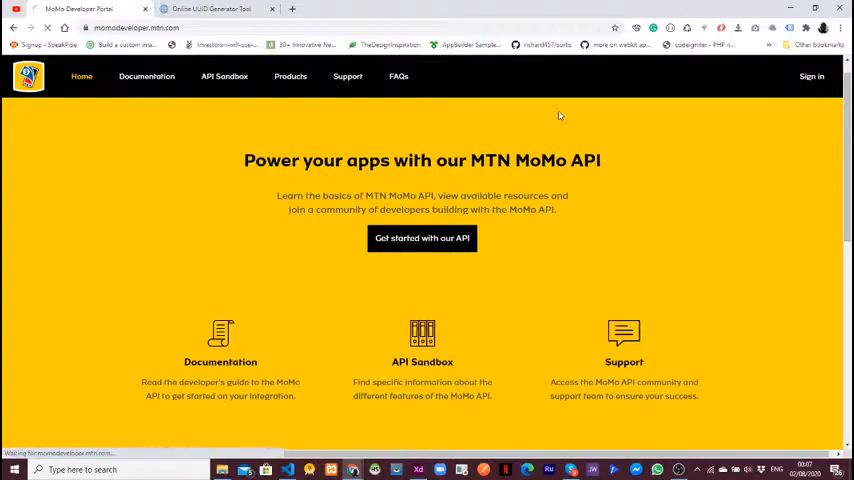
pyautogui.click(811, 76)
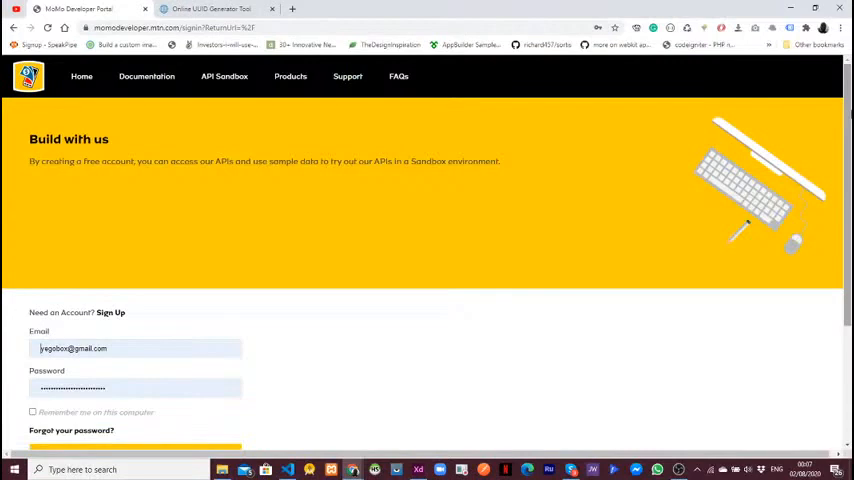
pyautogui.scroll(-3)
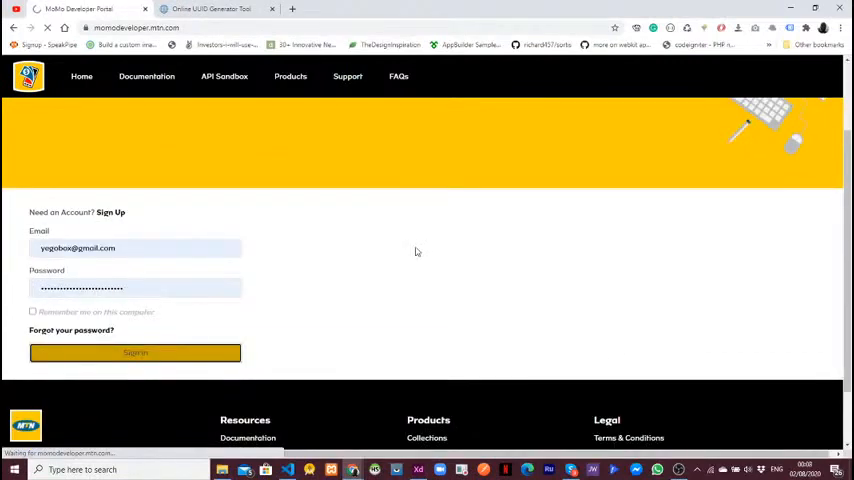
pyautogui.click(135, 352)
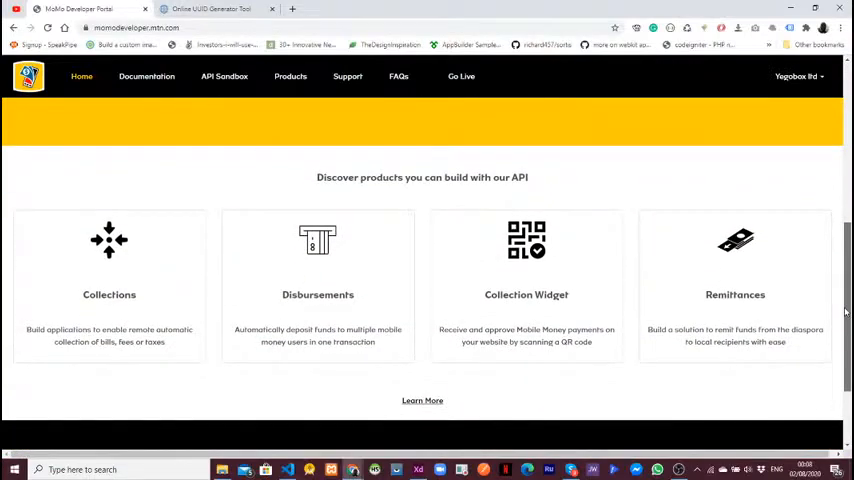
pyautogui.moveTo(355, 283)
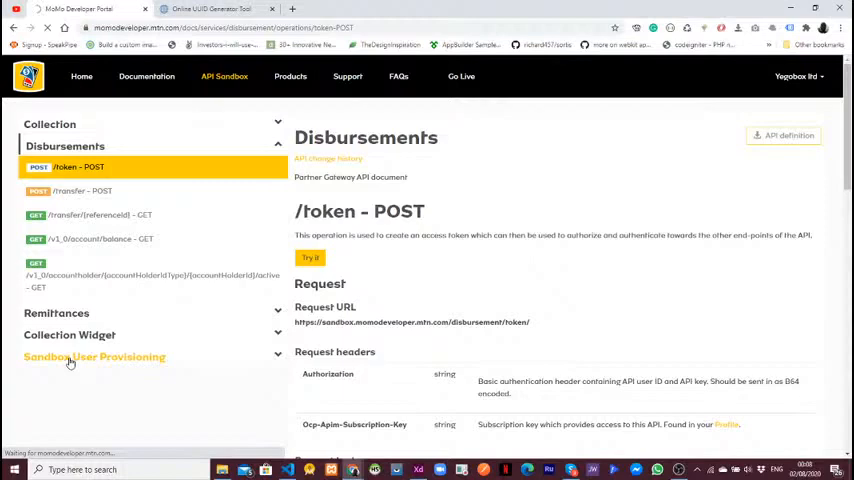
# Expand Sandbox User Provisioning to show the /apiuser POST documentation
pyautogui.click(94, 357)
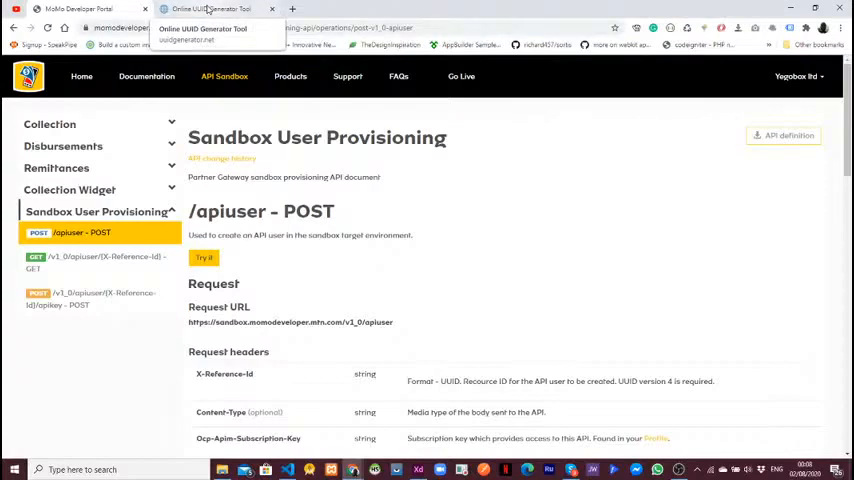
# Copy a freshly generated version 4 UUID from the Online UUID Generator
pyautogui.click(210, 9)
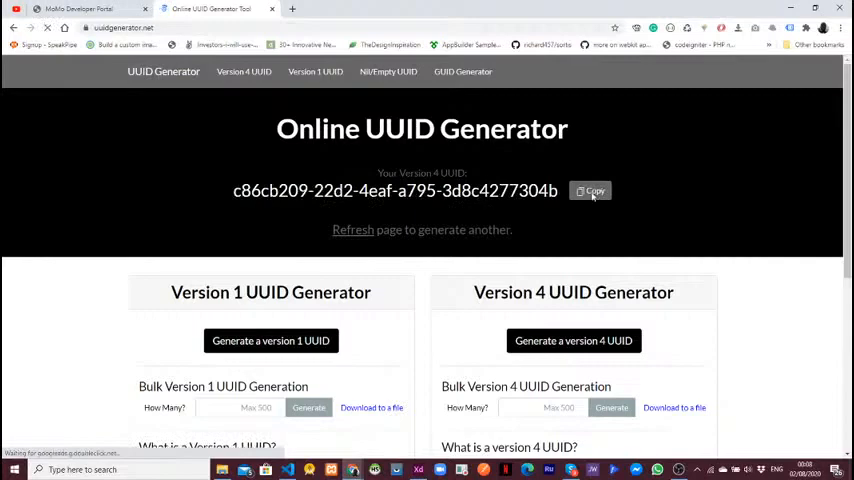
pyautogui.moveTo(590, 191)
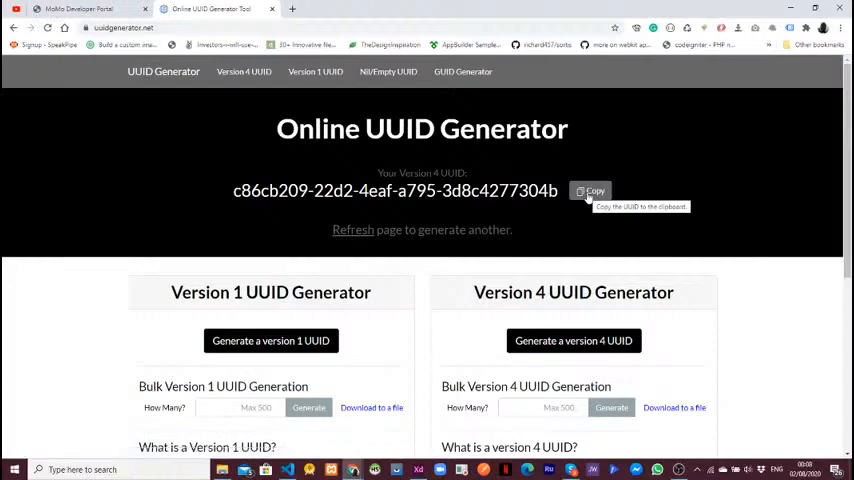
pyautogui.click(590, 190)
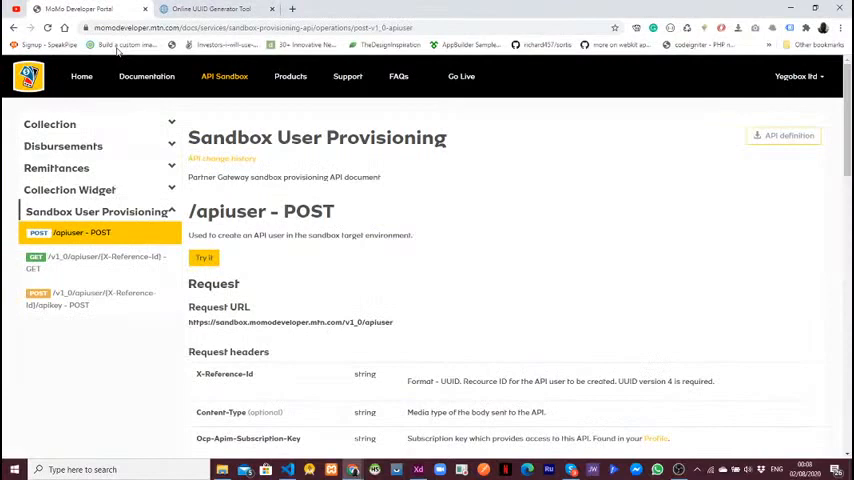
pyautogui.click(204, 258)
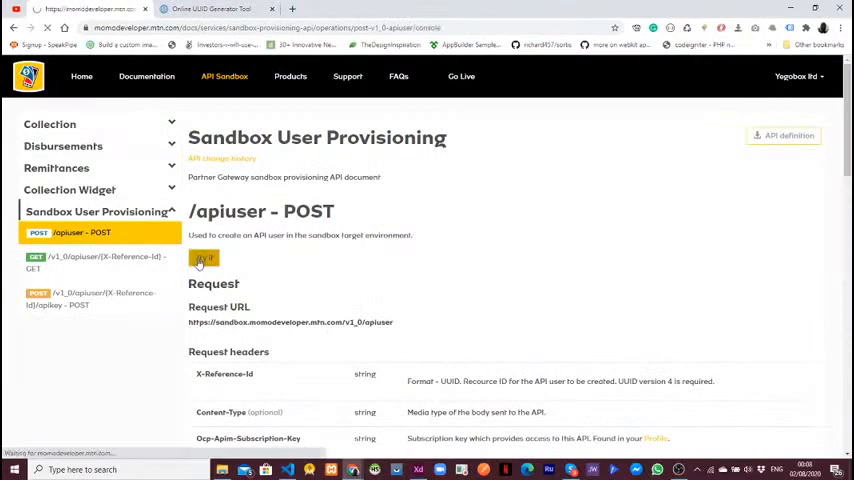
pyautogui.click(204, 259)
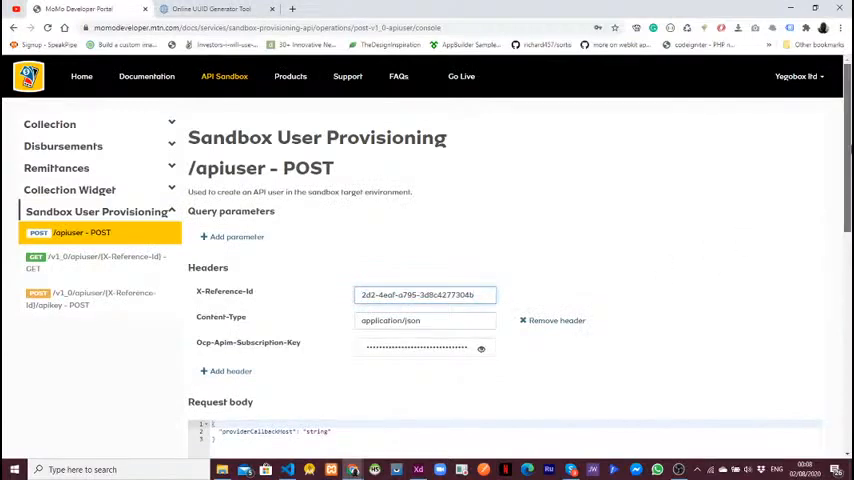
pyautogui.scroll(-3)
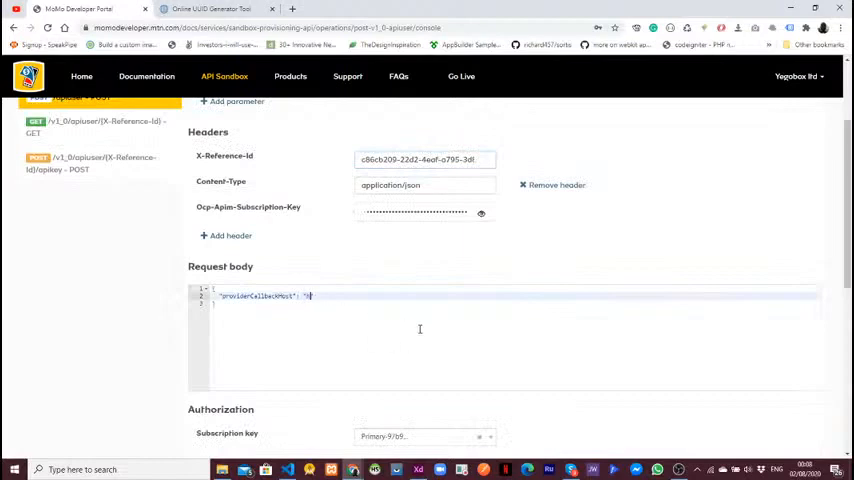
pyautogui.write('http:')
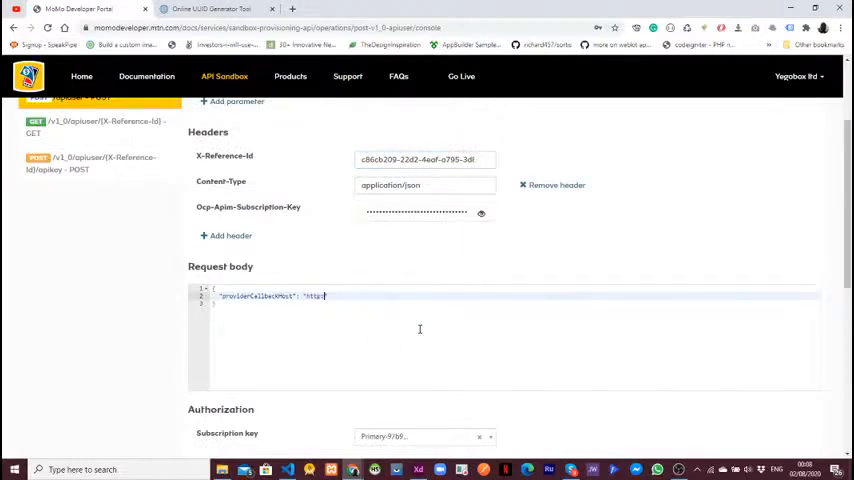
pyautogui.write('//localhost:')
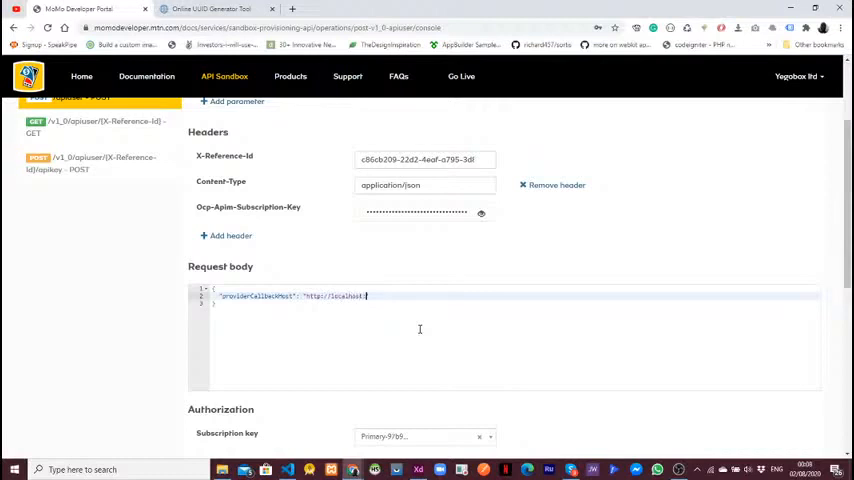
pyautogui.write(':8080')
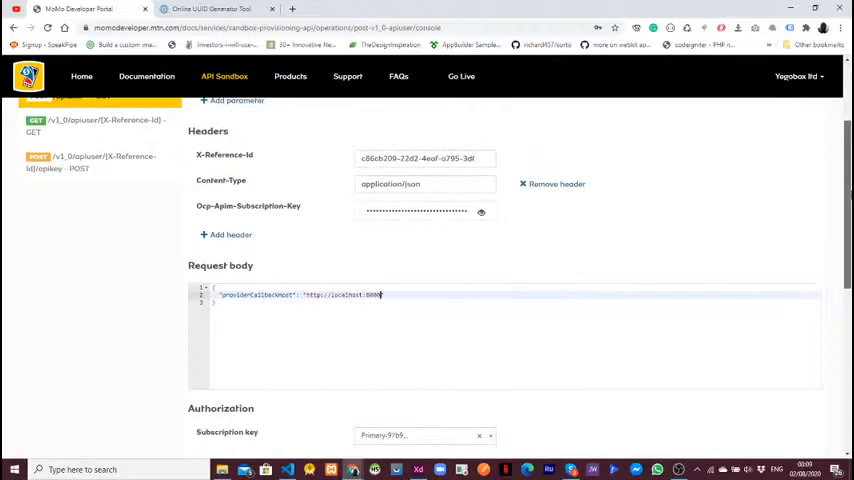
pyautogui.scroll(-3)
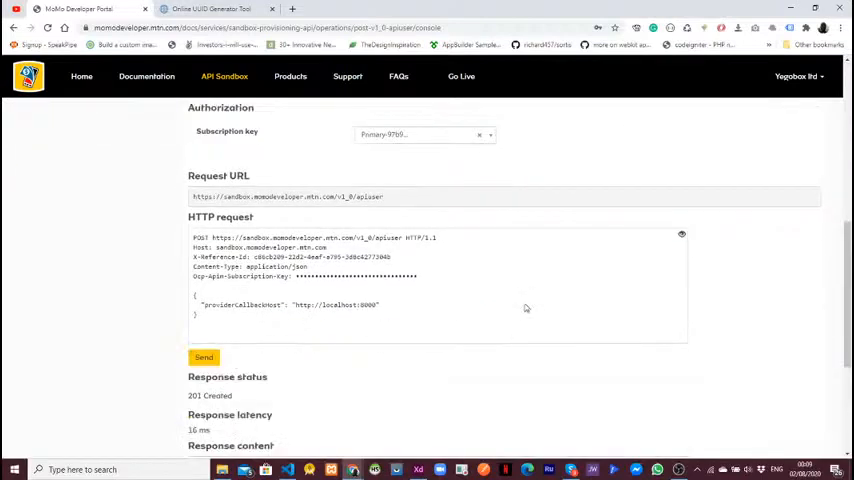
pyautogui.scroll(-3)
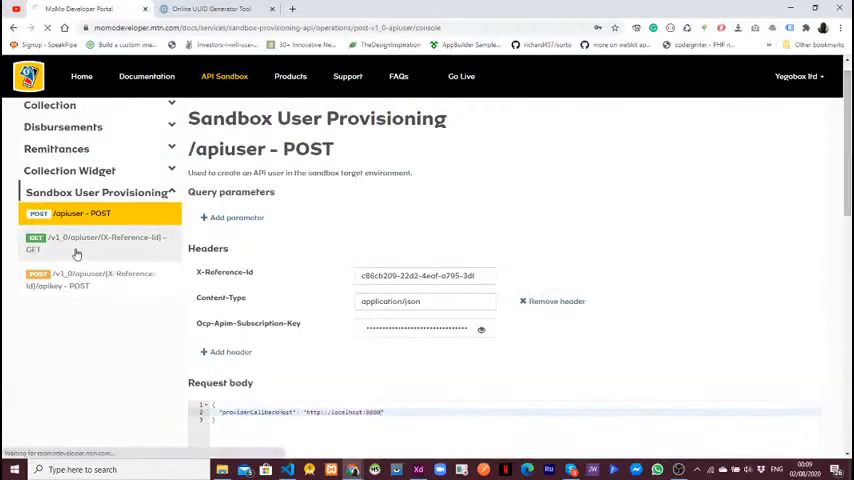
# Send a /v1_0/apiuser/{X-Reference-Id} GET request with the new user's UUID reference
pyautogui.click(95, 261)
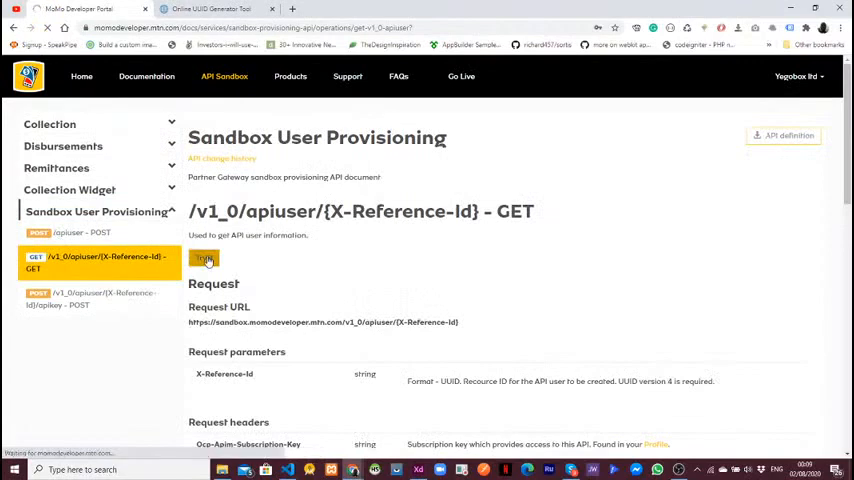
pyautogui.click(203, 259)
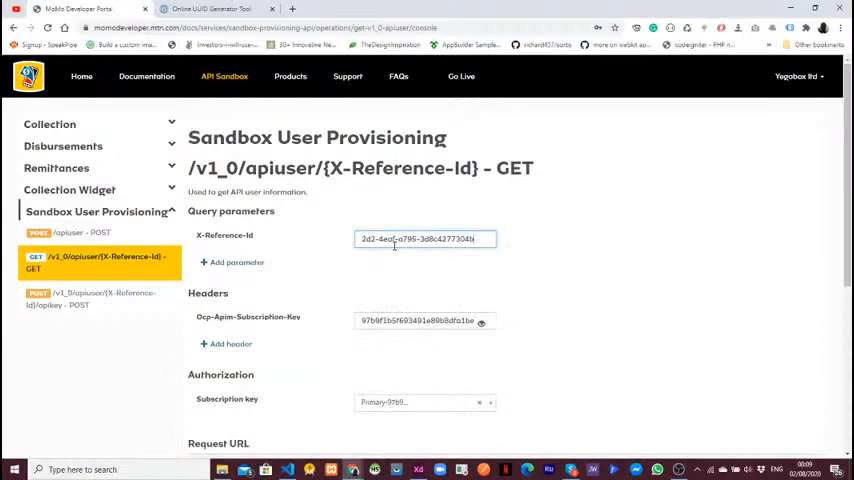
pyautogui.click(481, 321)
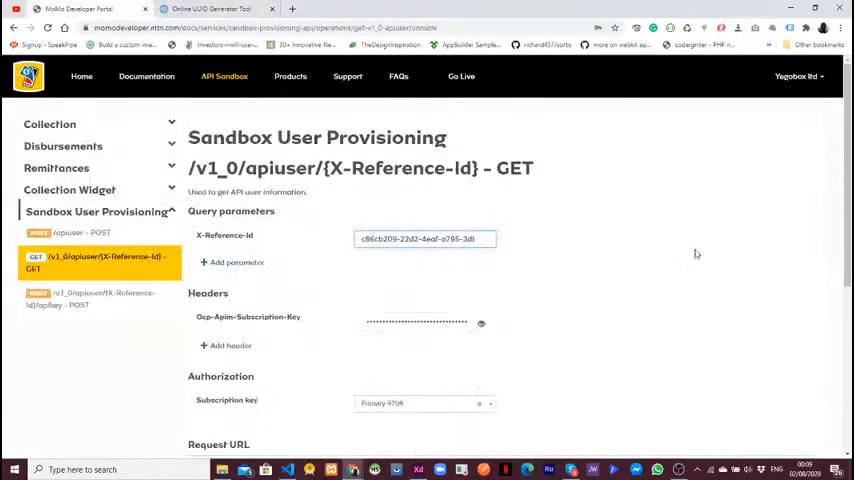
pyautogui.scroll(-3)
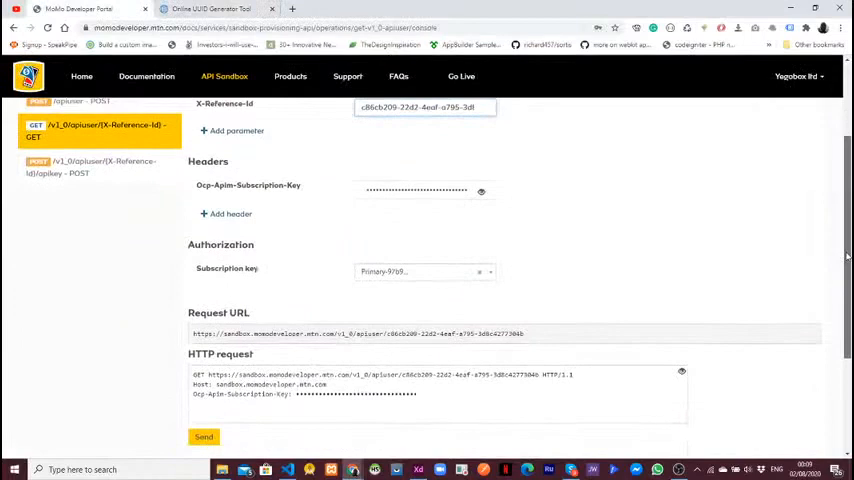
pyautogui.click(203, 437)
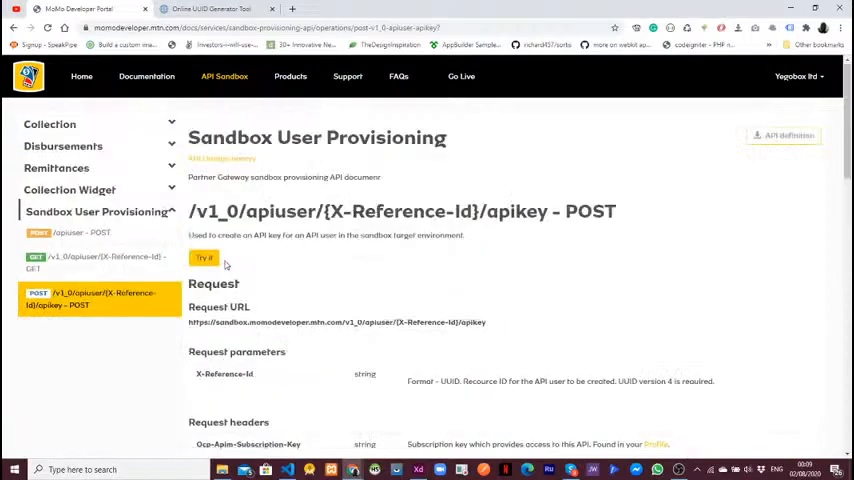
# Scroll through the /v1_0/apiuser/{X-Reference-Id}/apikey POST documentation
pyautogui.scroll(-3)
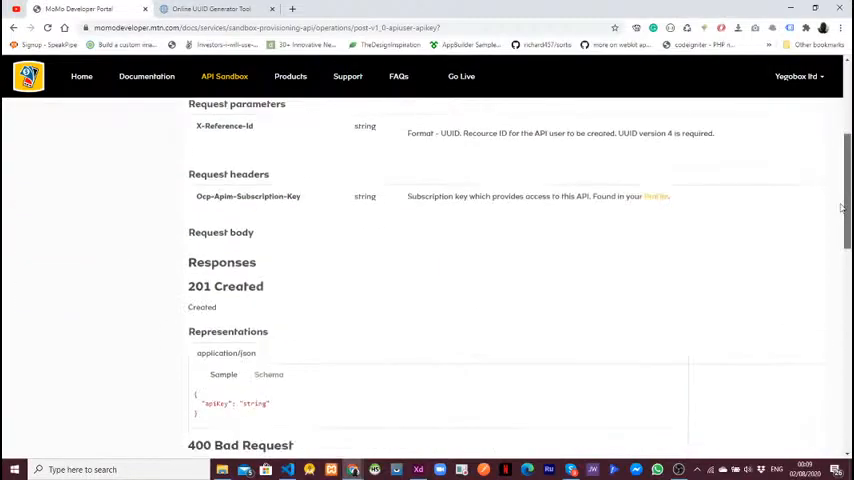
pyautogui.scroll(3)
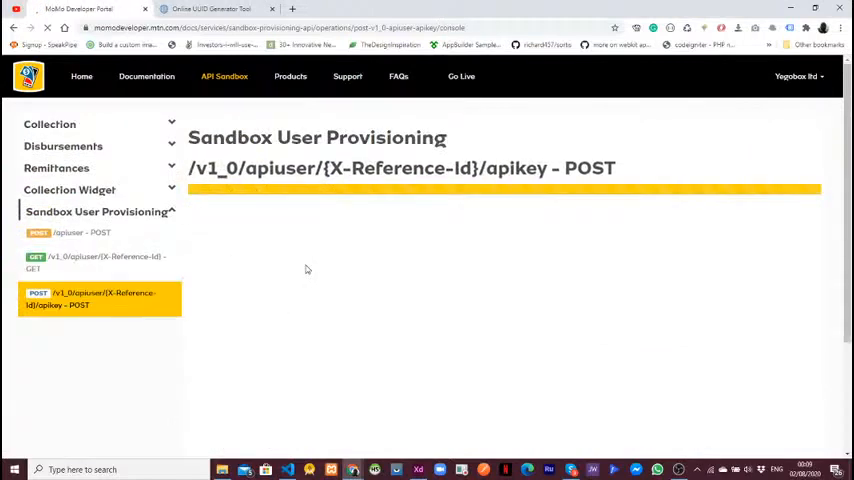
# Send the API key creation request using the UUID reference, getting 201 Created
pyautogui.click(98, 298)
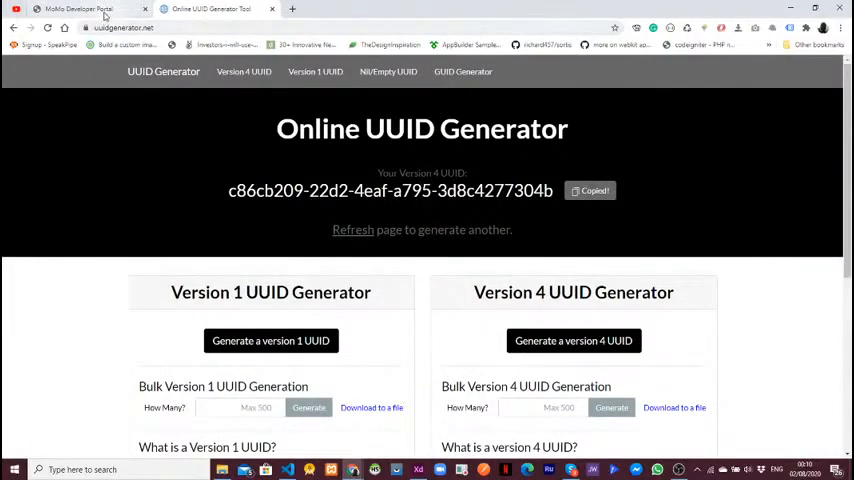
pyautogui.click(78, 9)
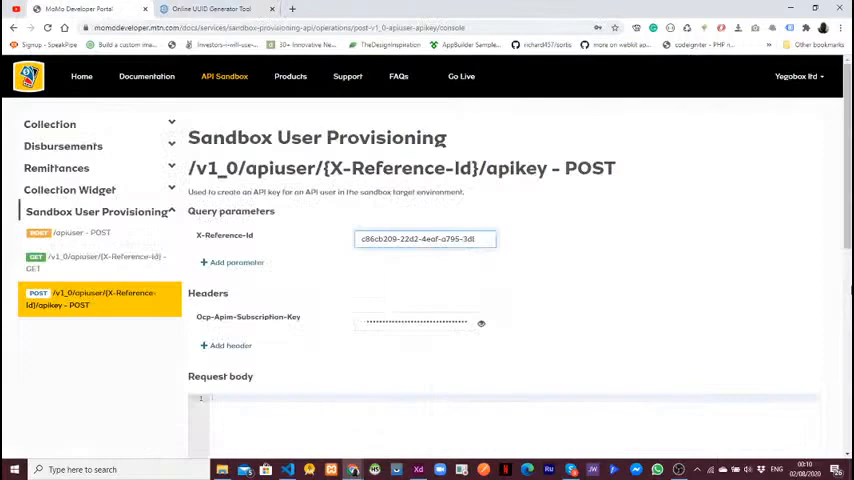
pyautogui.scroll(-3)
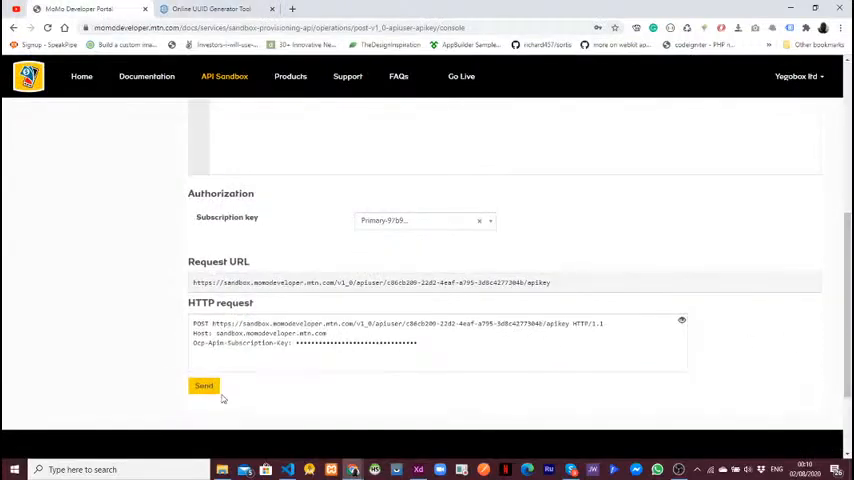
pyautogui.click(204, 386)
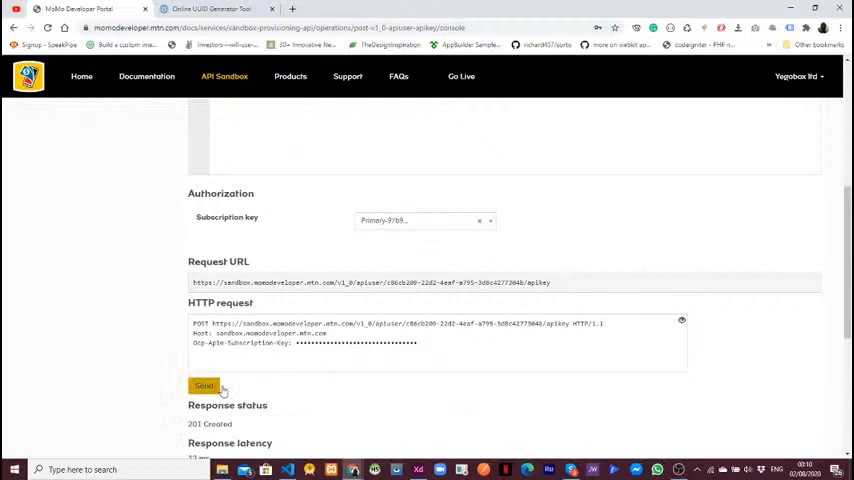
pyautogui.click(203, 385)
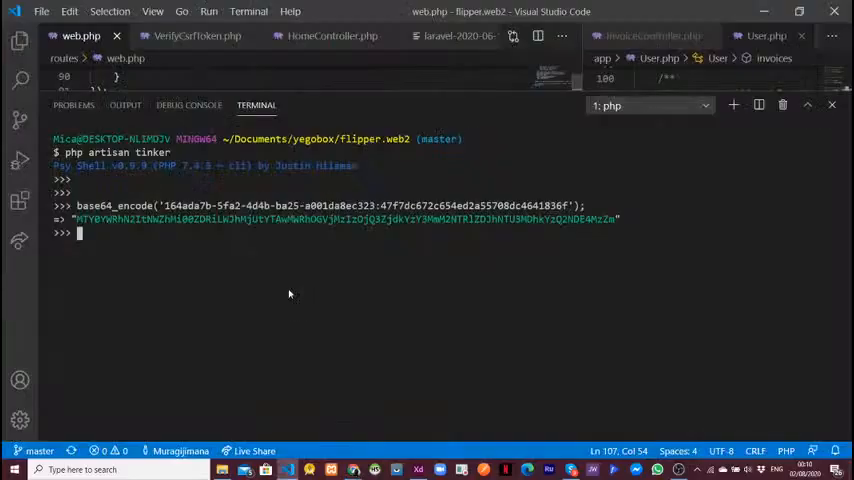
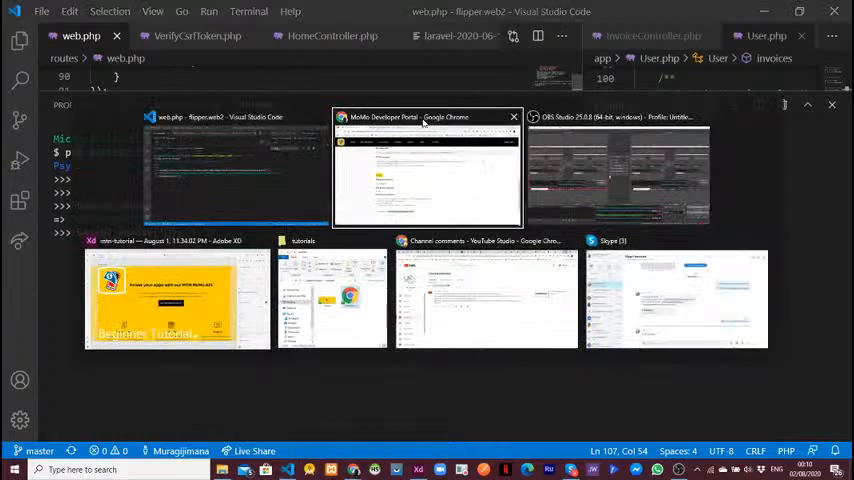
pyautogui.click(426, 165)
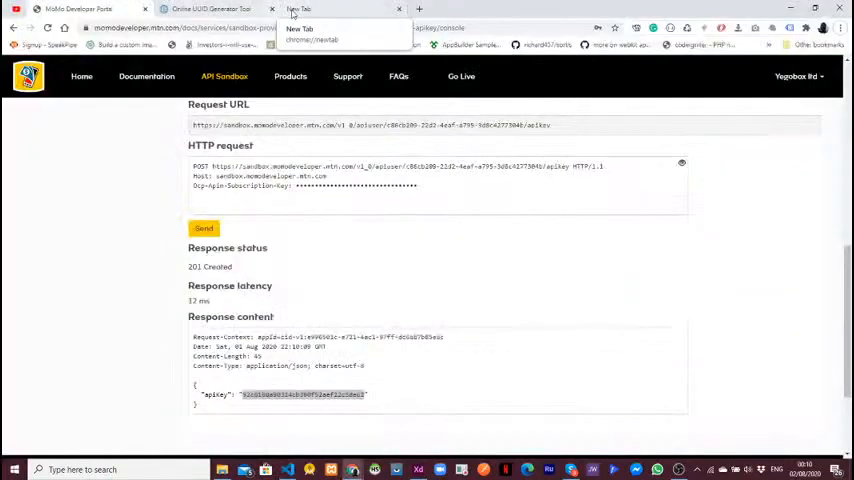
# Paste the returned API key into a blank browser tab
pyautogui.click(210, 9)
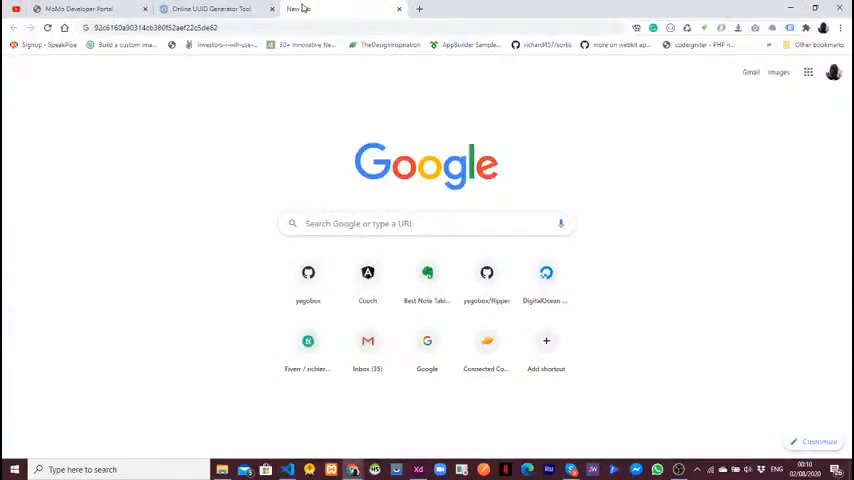
pyautogui.click(150, 27)
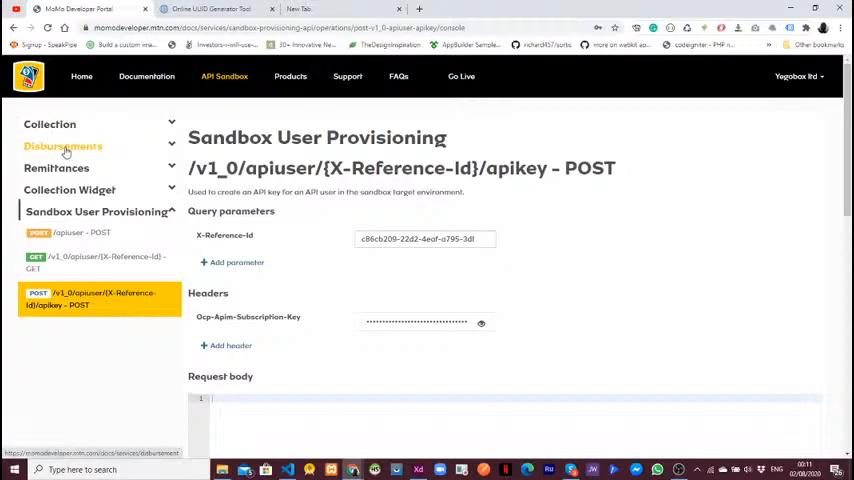
# Open the Disbursements /token POST operation and launch its try-it console
pyautogui.click(65, 146)
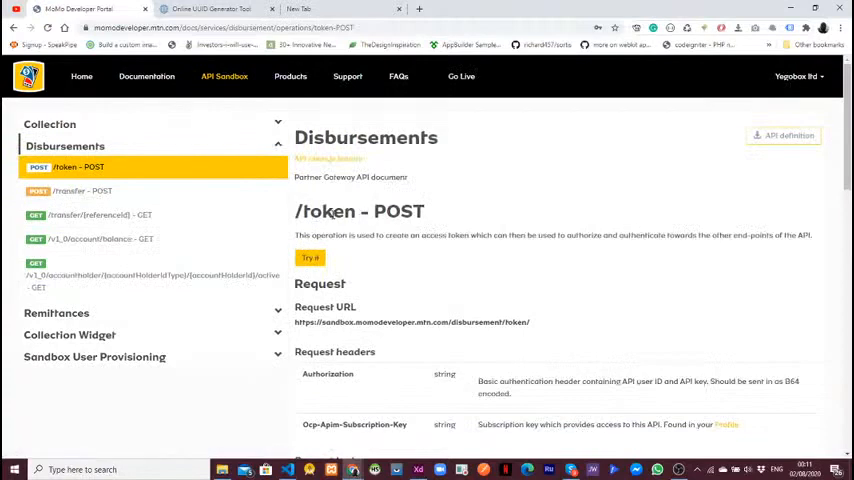
pyautogui.click(309, 258)
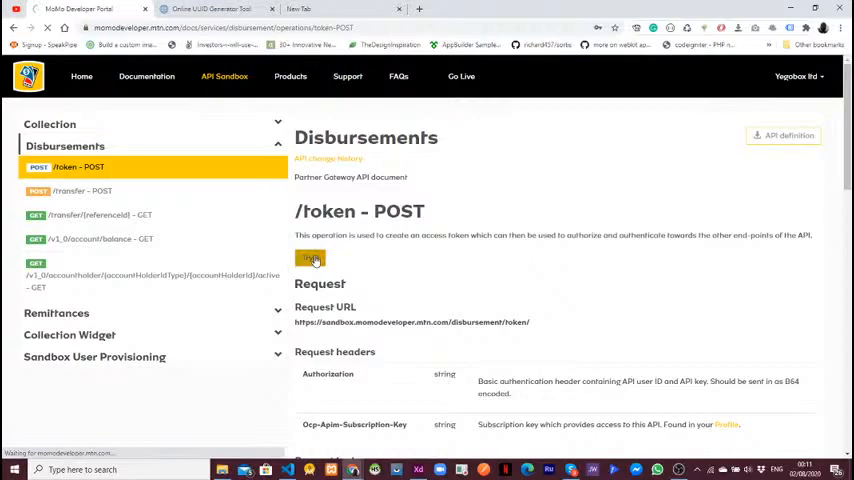
pyautogui.click(310, 259)
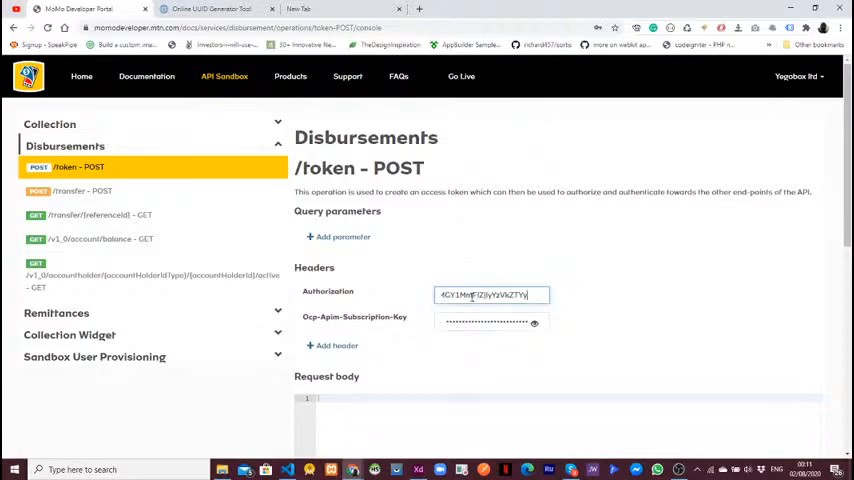
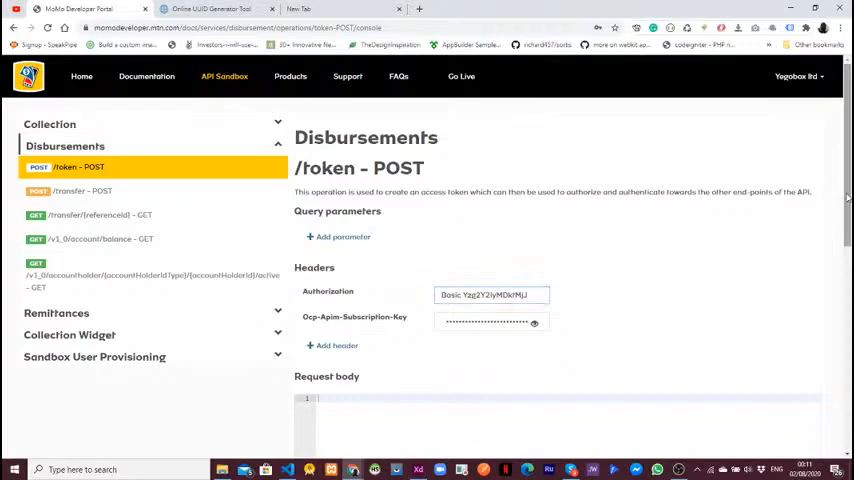
pyautogui.scroll(-3)
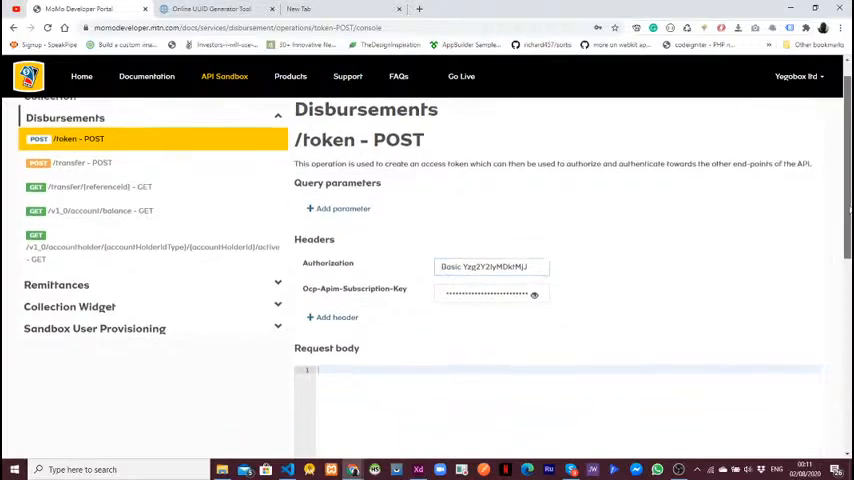
pyautogui.scroll(-3)
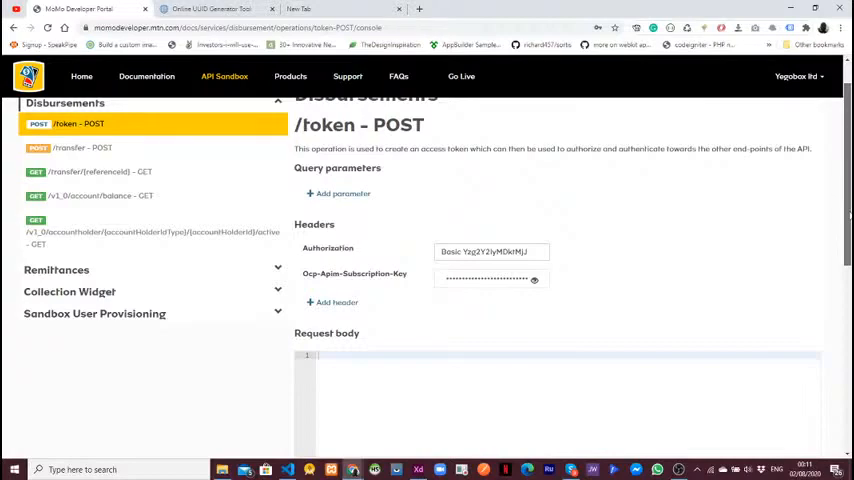
pyautogui.scroll(-3)
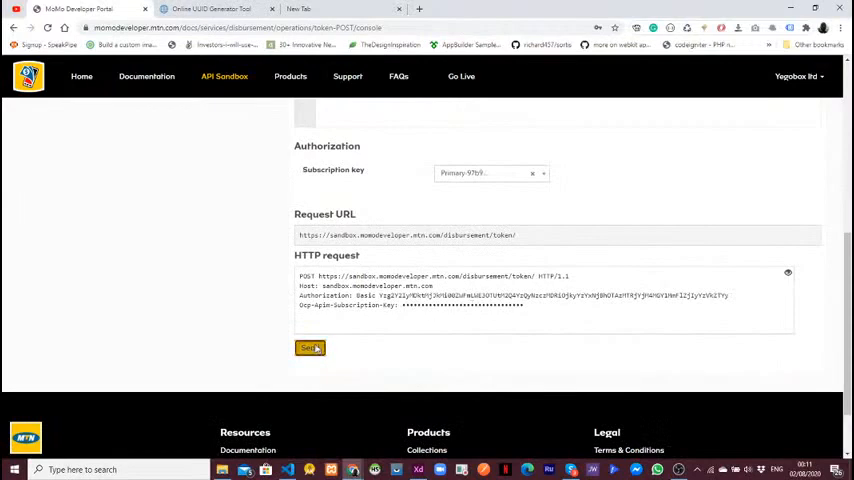
pyautogui.click(310, 348)
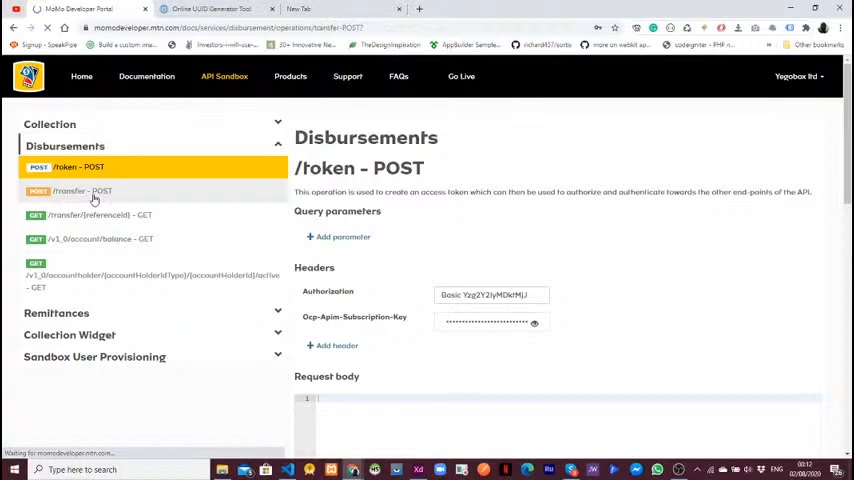
# Open the /transfer POST console and fill the Authorization header with the access token
pyautogui.click(82, 191)
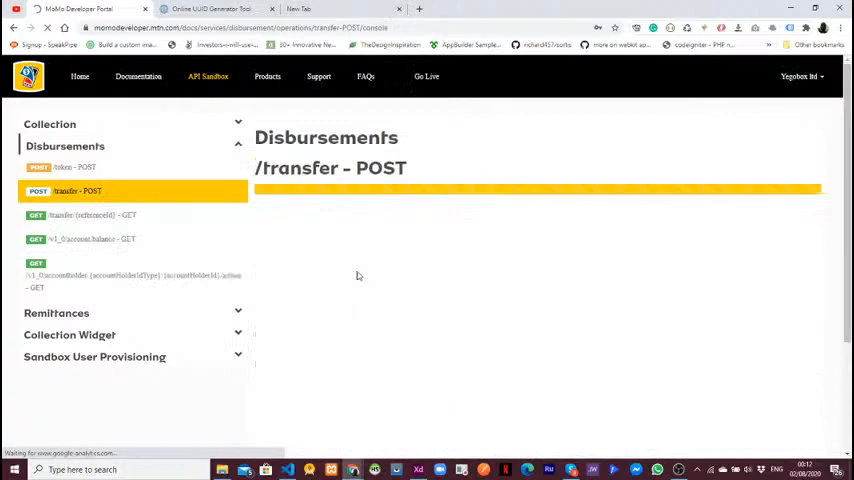
pyautogui.click(78, 191)
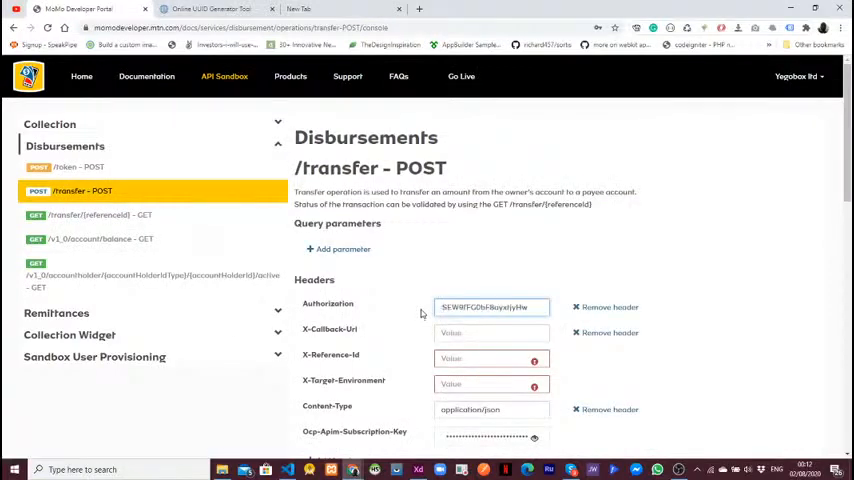
pyautogui.click(490, 307)
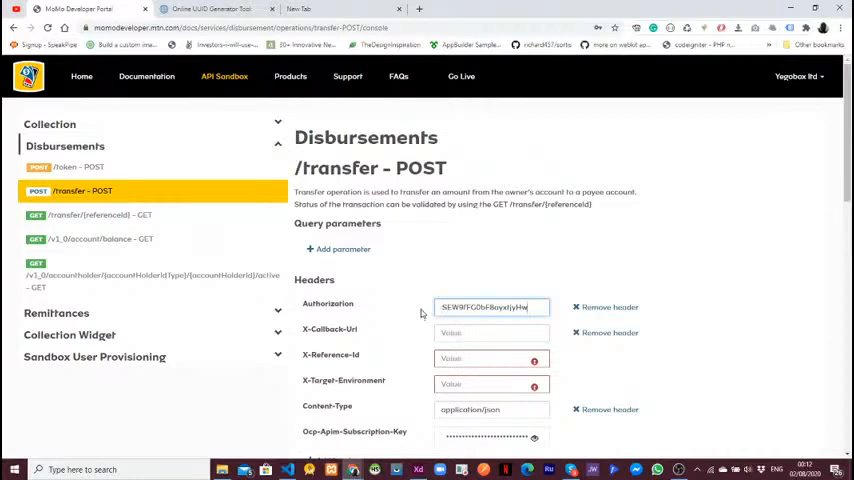
pyautogui.scroll(-3)
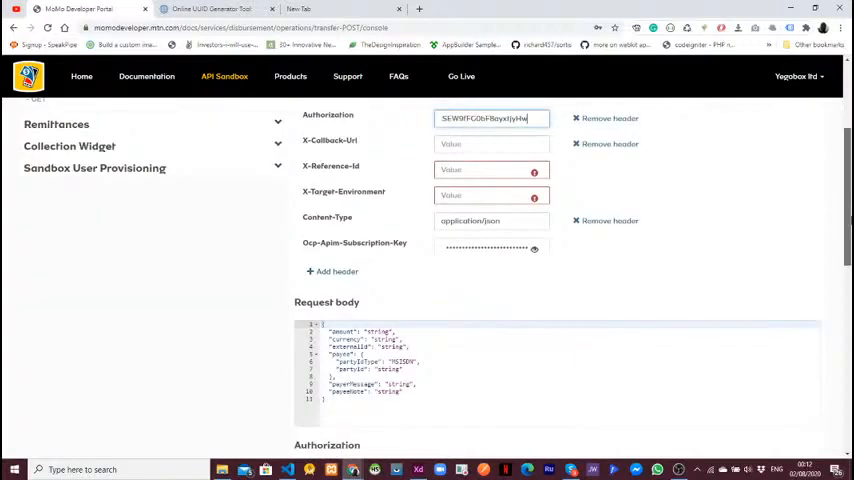